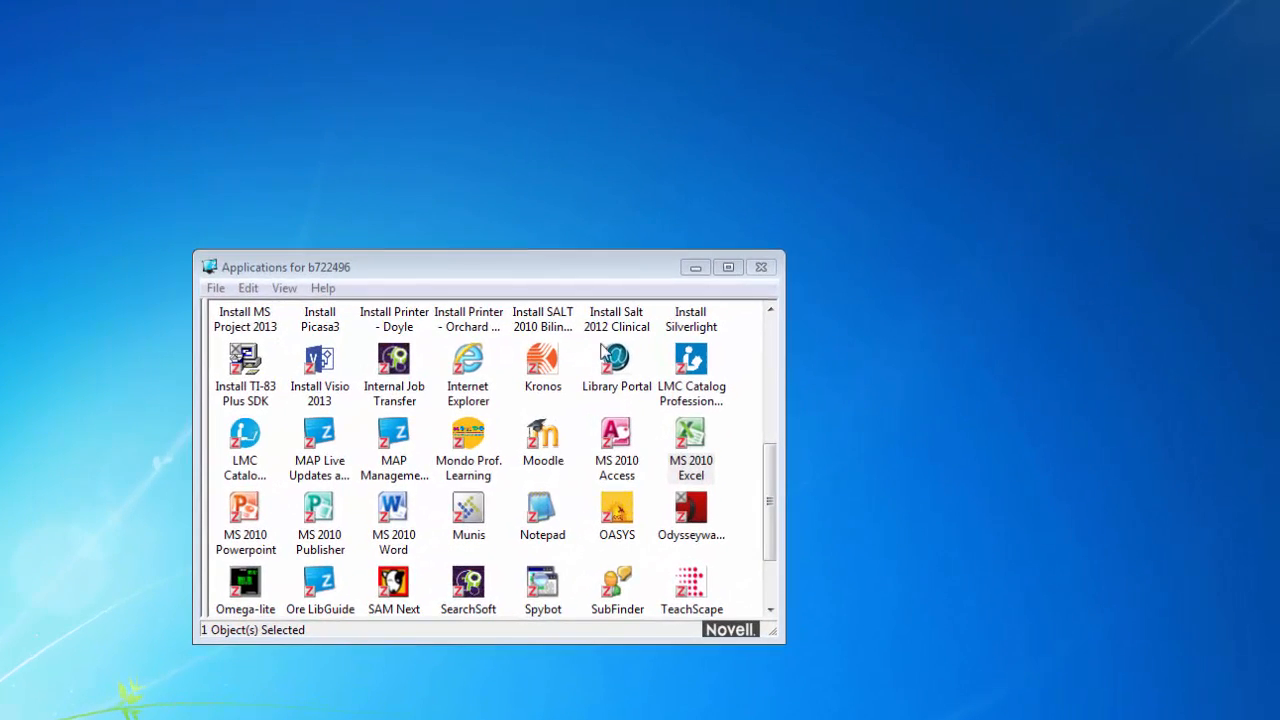
# - Launch the Library Portal and reach the Finding Books in the Library guide from the Library Skills menu
pyautogui.click(616, 360)
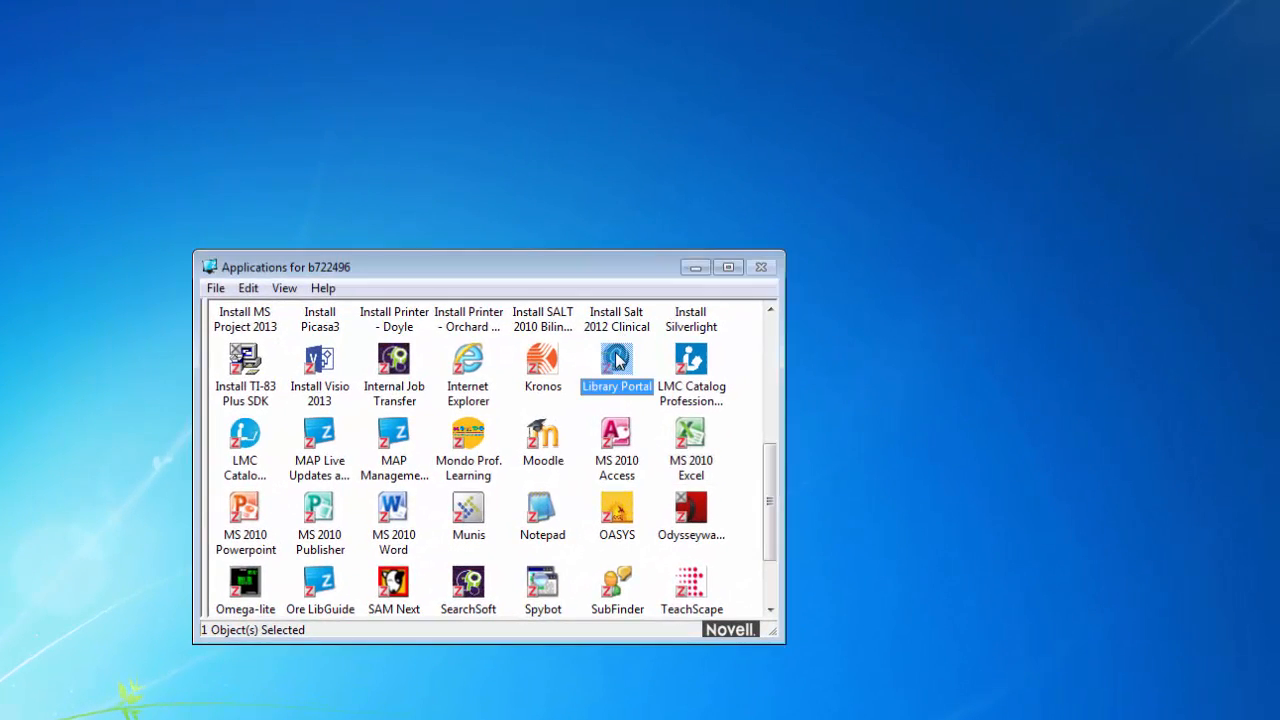
pyautogui.doubleClick(616, 360)
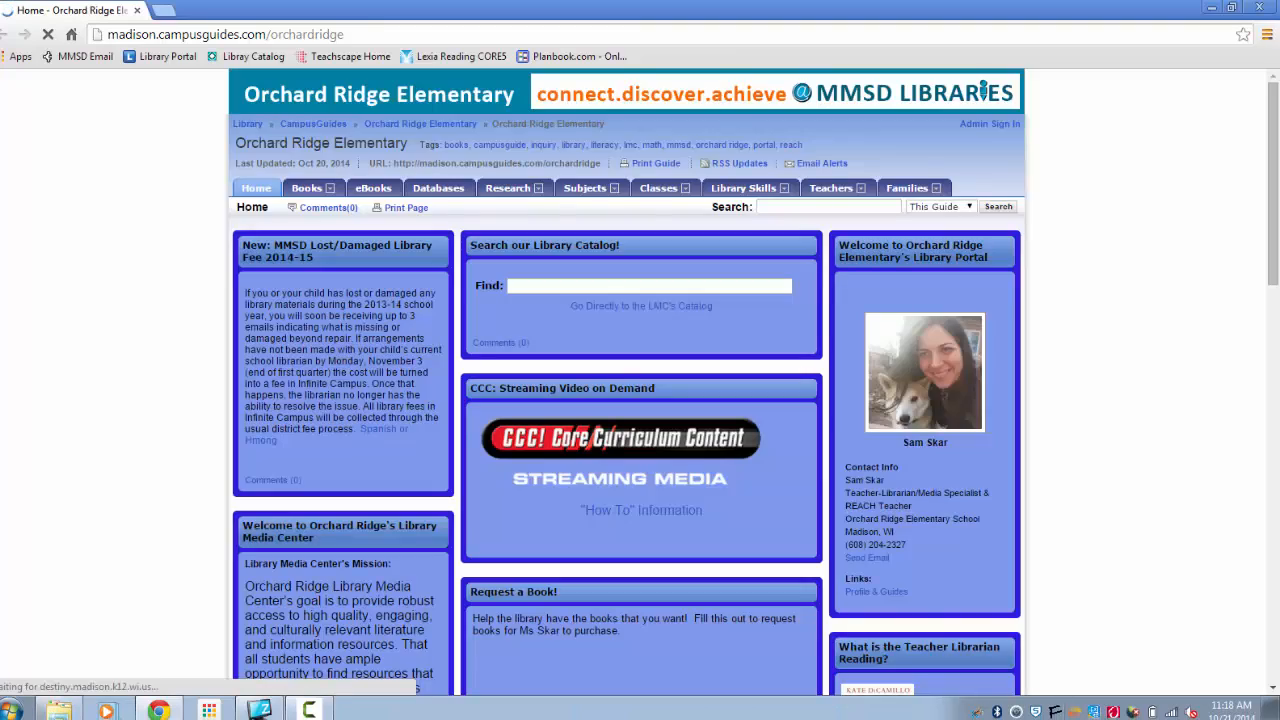
pyautogui.click(744, 188)
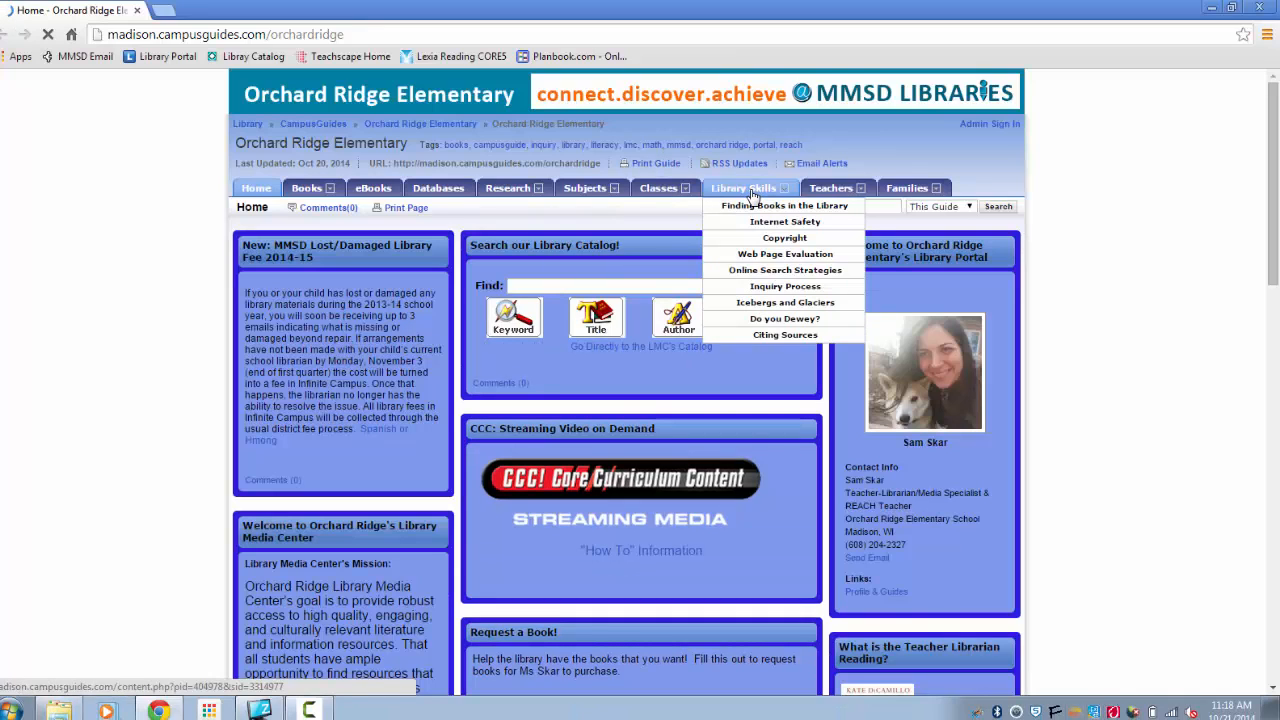
pyautogui.moveTo(764, 206)
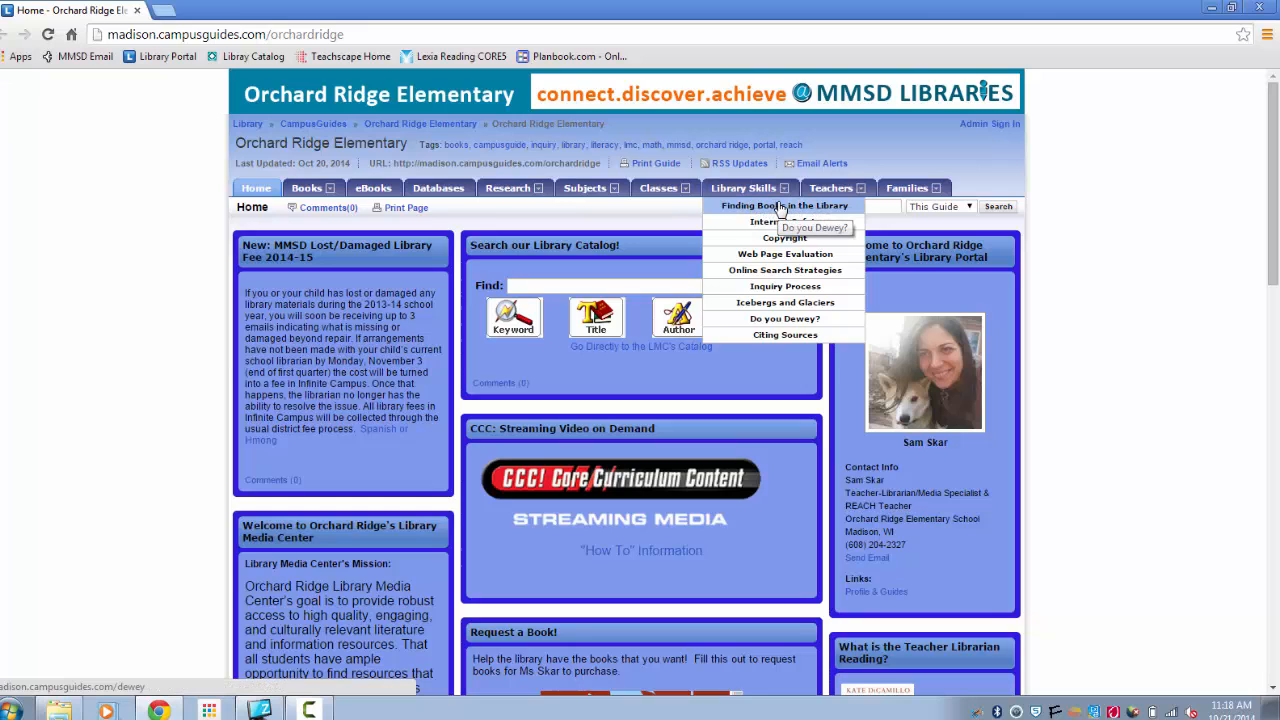
pyautogui.click(788, 204)
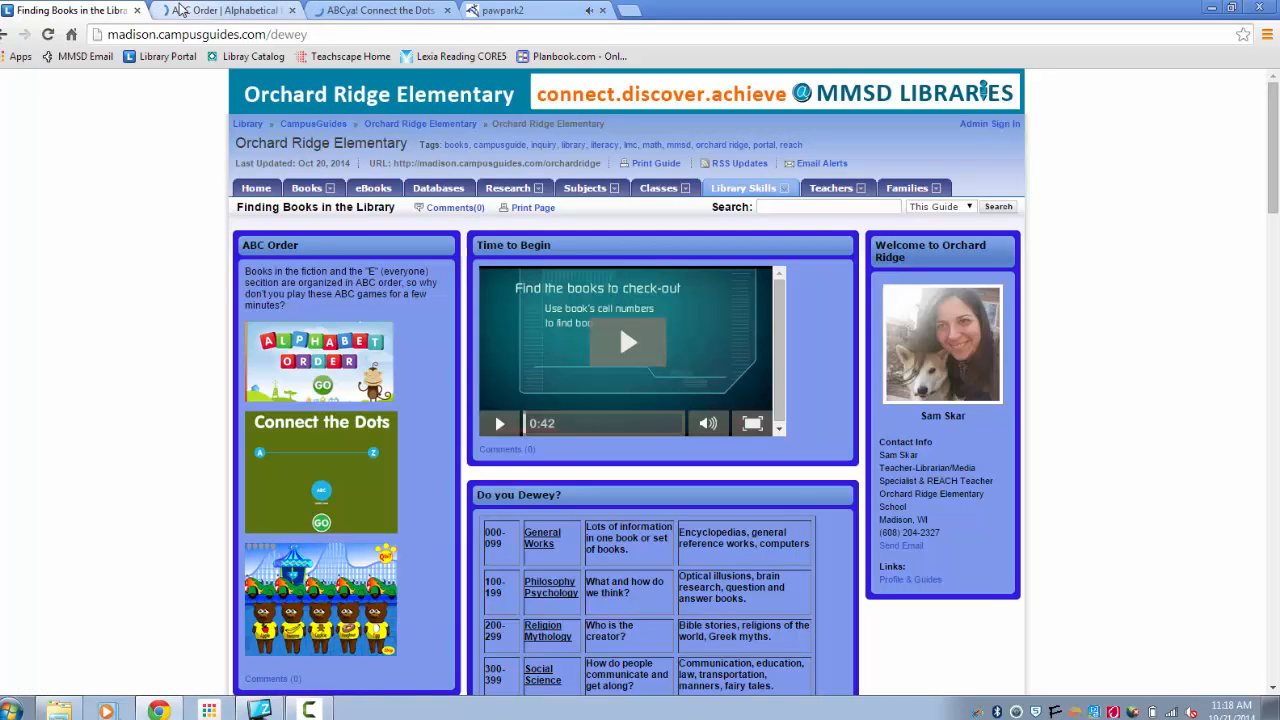
# - Switch to the ABC Order game and hit GO so the Alphabet Order instructions appear
pyautogui.click(230, 12)
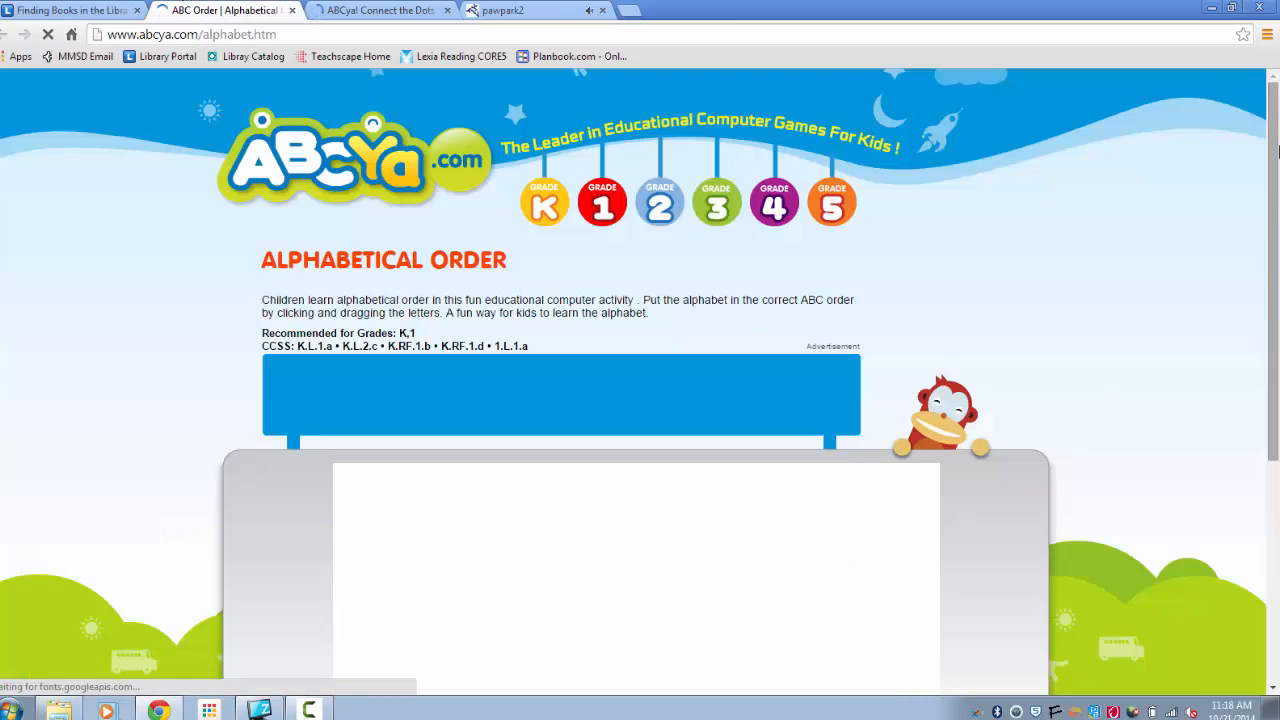
pyautogui.scroll(-3)
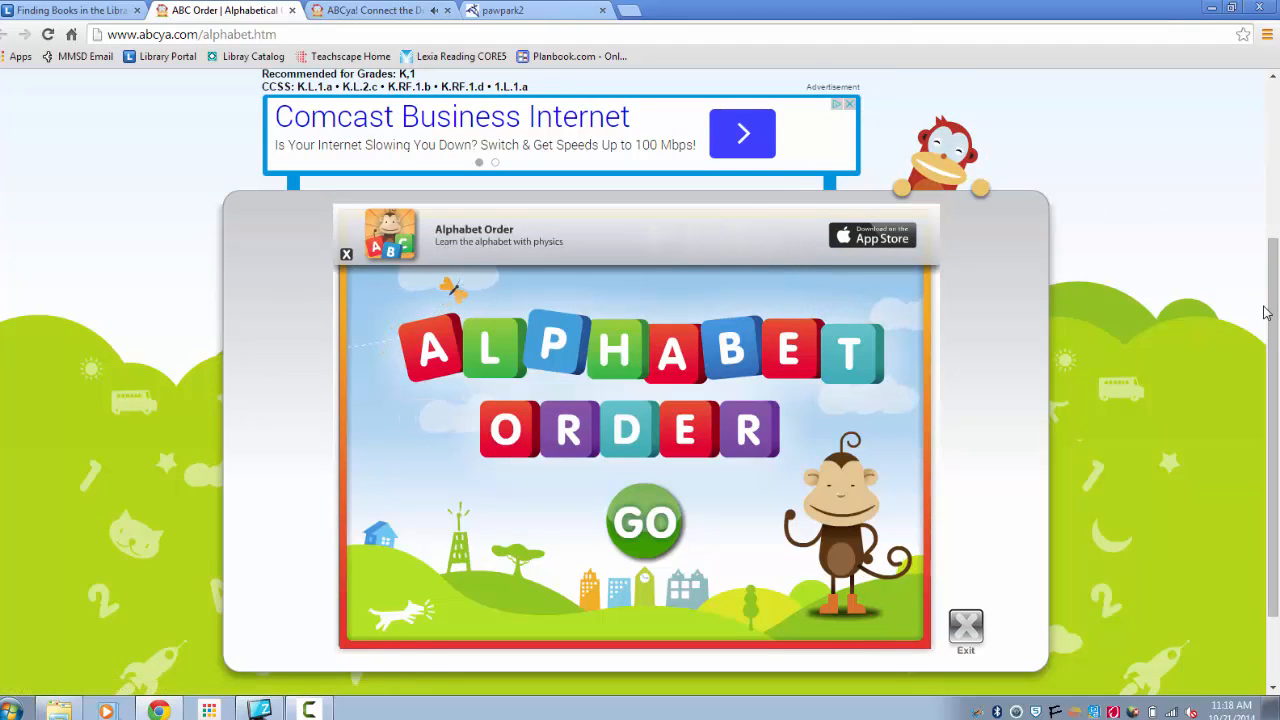
pyautogui.moveTo(988, 624)
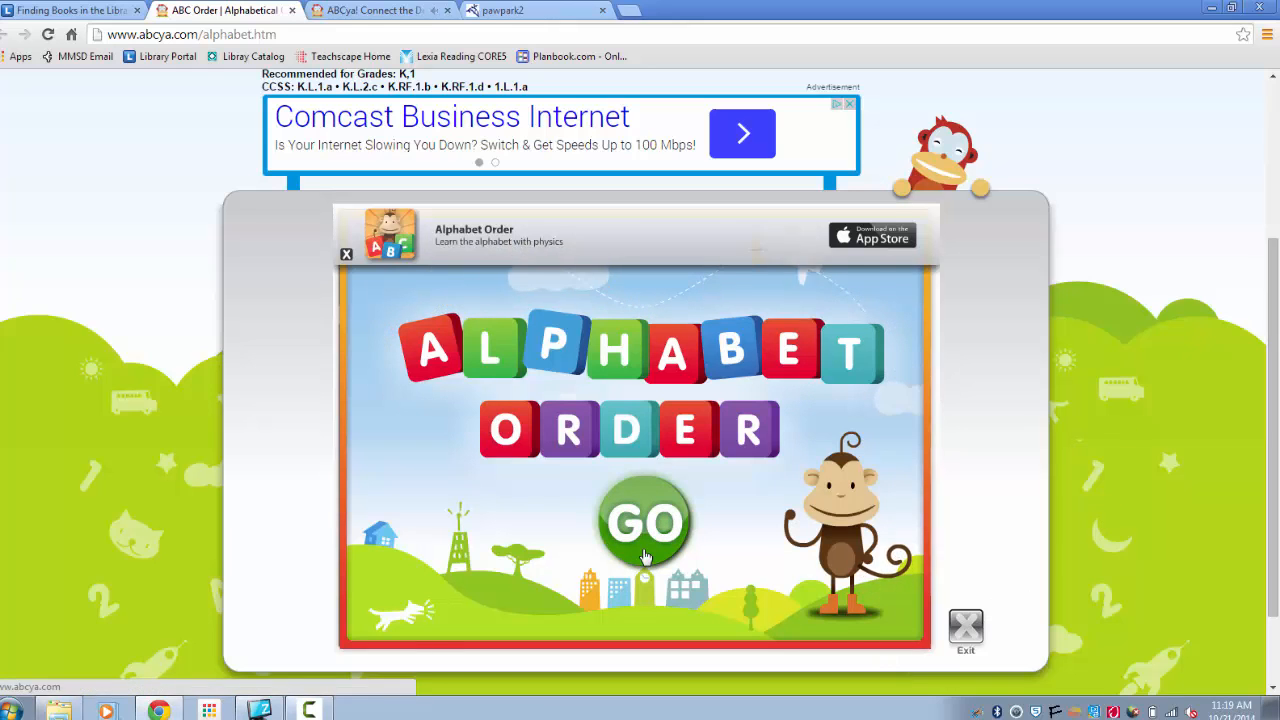
pyautogui.click(644, 524)
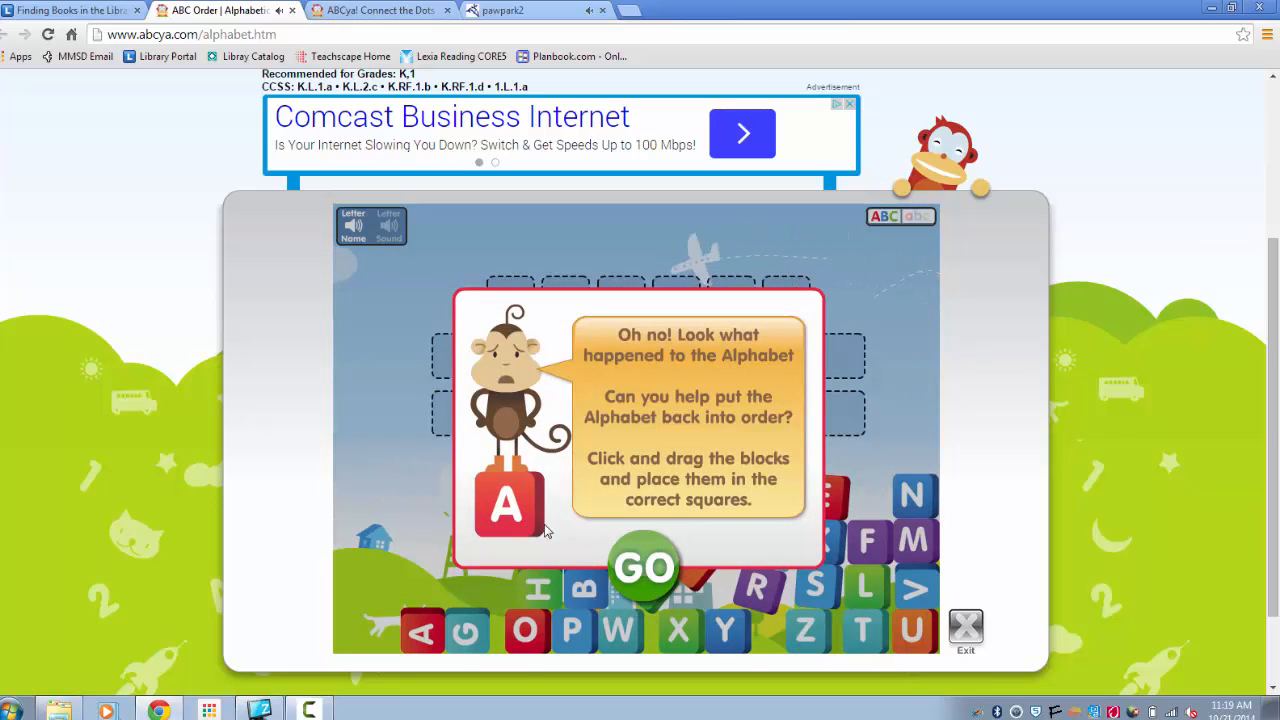
# - Begin playing, drag the A block into the first square, then return to the Finding Books guide
pyautogui.click(646, 568)
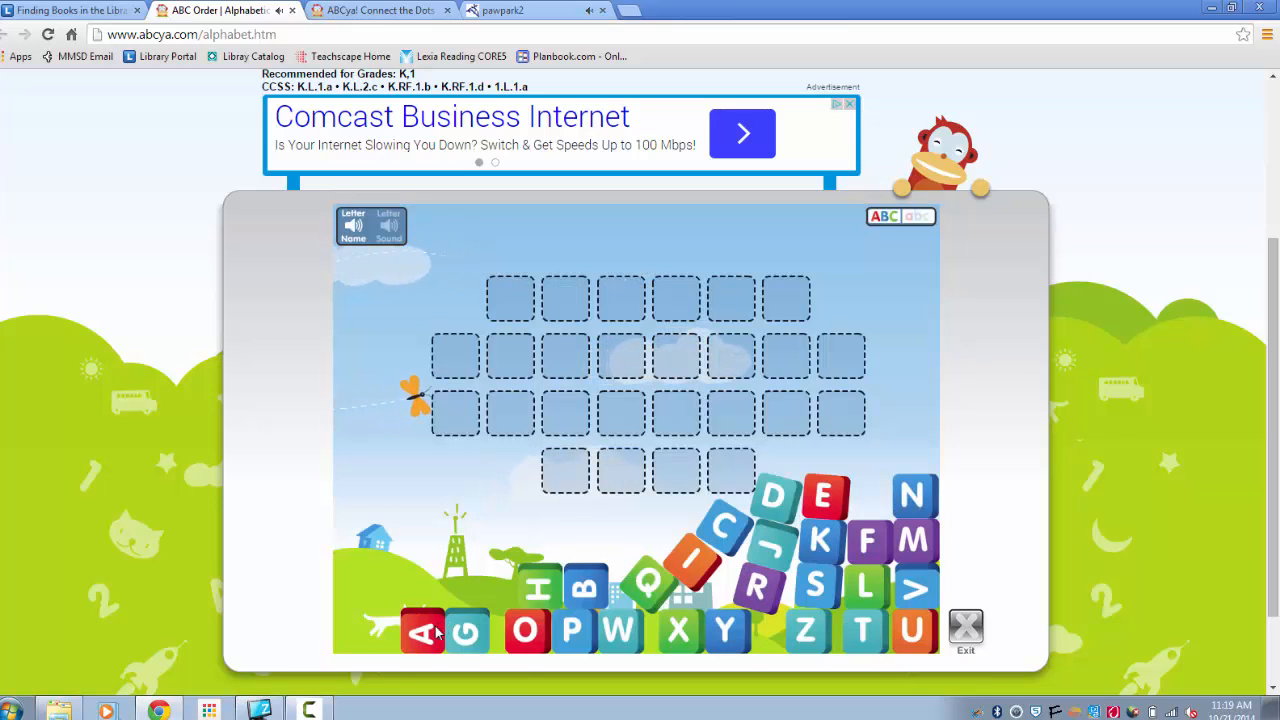
pyautogui.moveTo(422, 630); pyautogui.dragTo(508, 298)
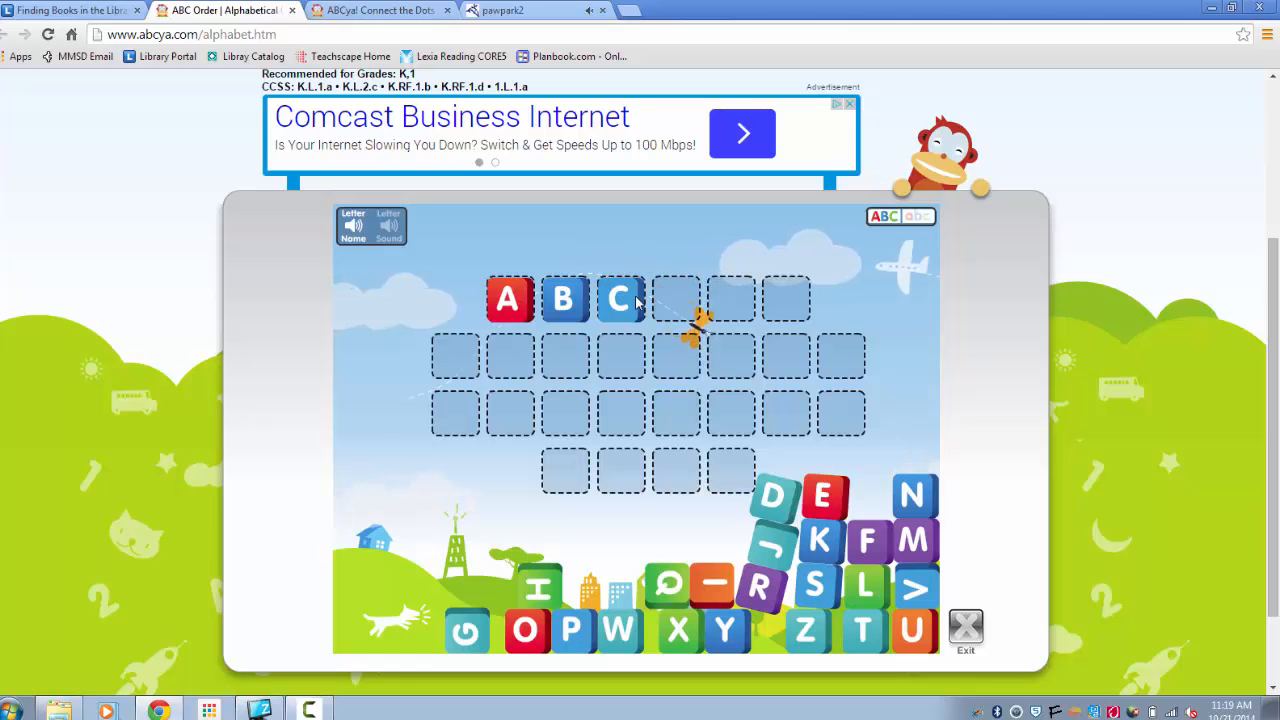
pyautogui.click(76, 20)
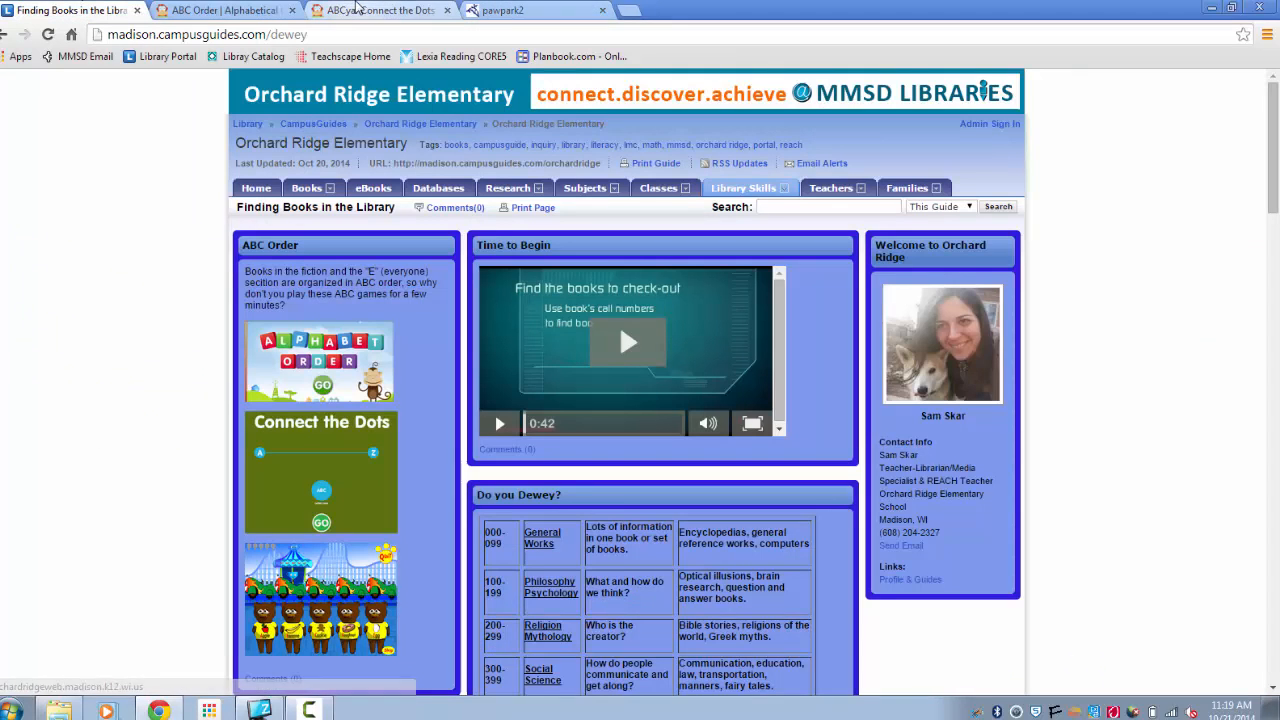
# - Pick uppercase ABC letters, join the dots A through E, then return to the Finding Books guide
pyautogui.click(376, 12)
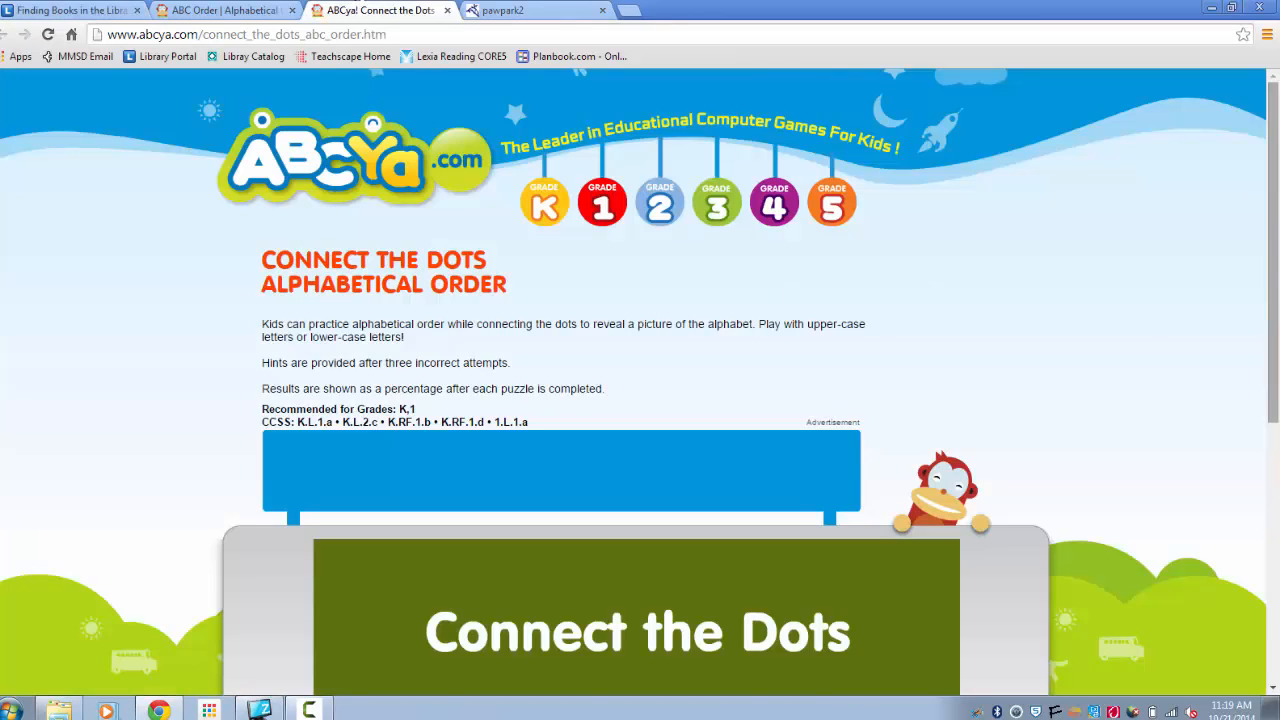
pyautogui.scroll(-3)
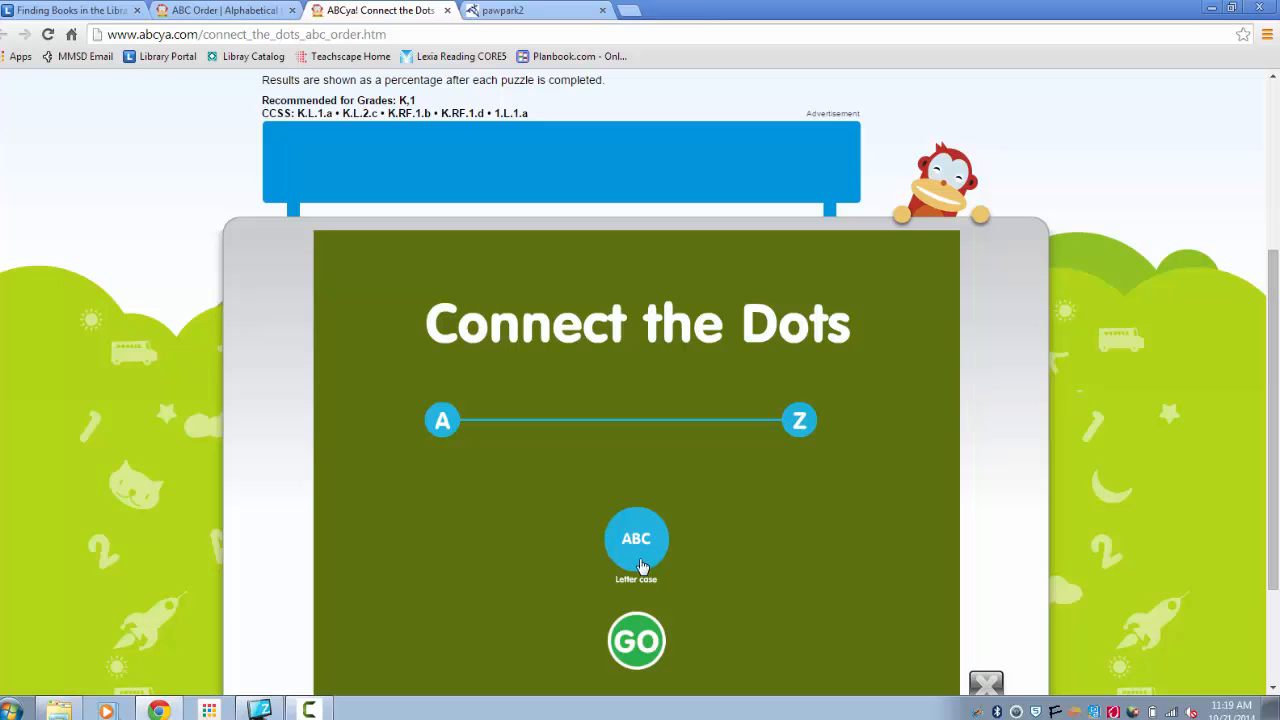
pyautogui.click(636, 640)
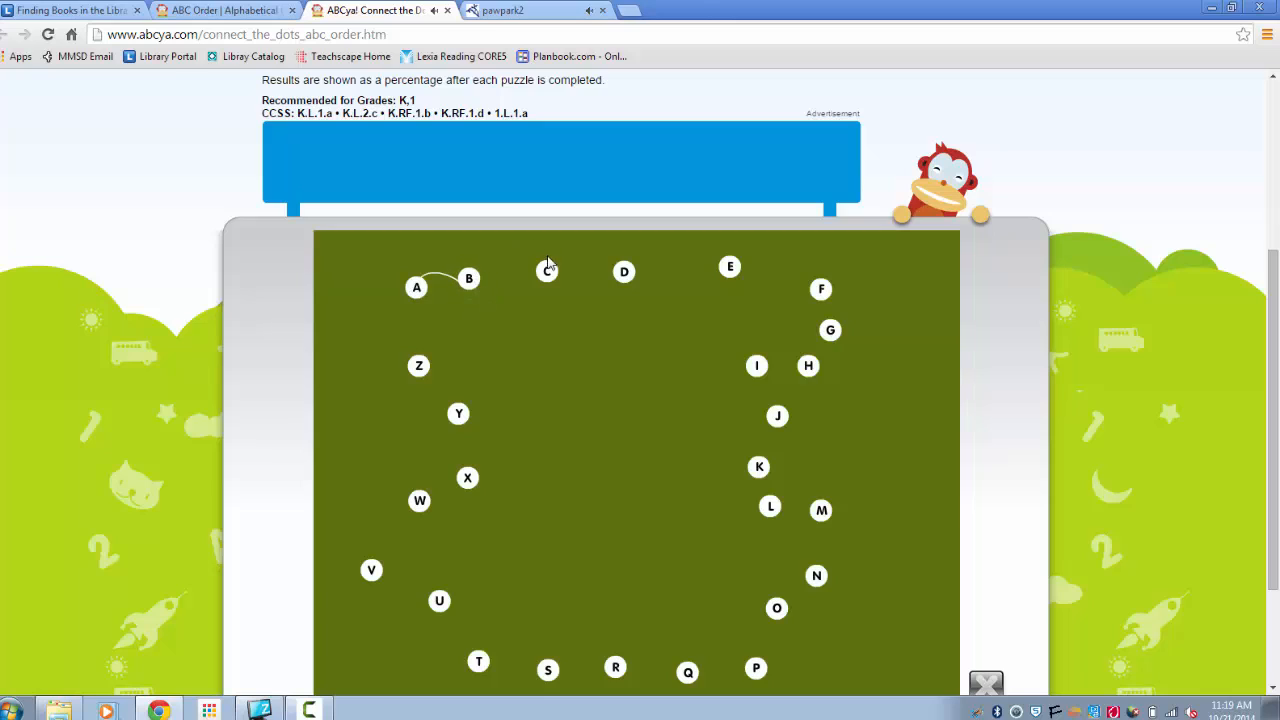
pyautogui.click(546, 272)
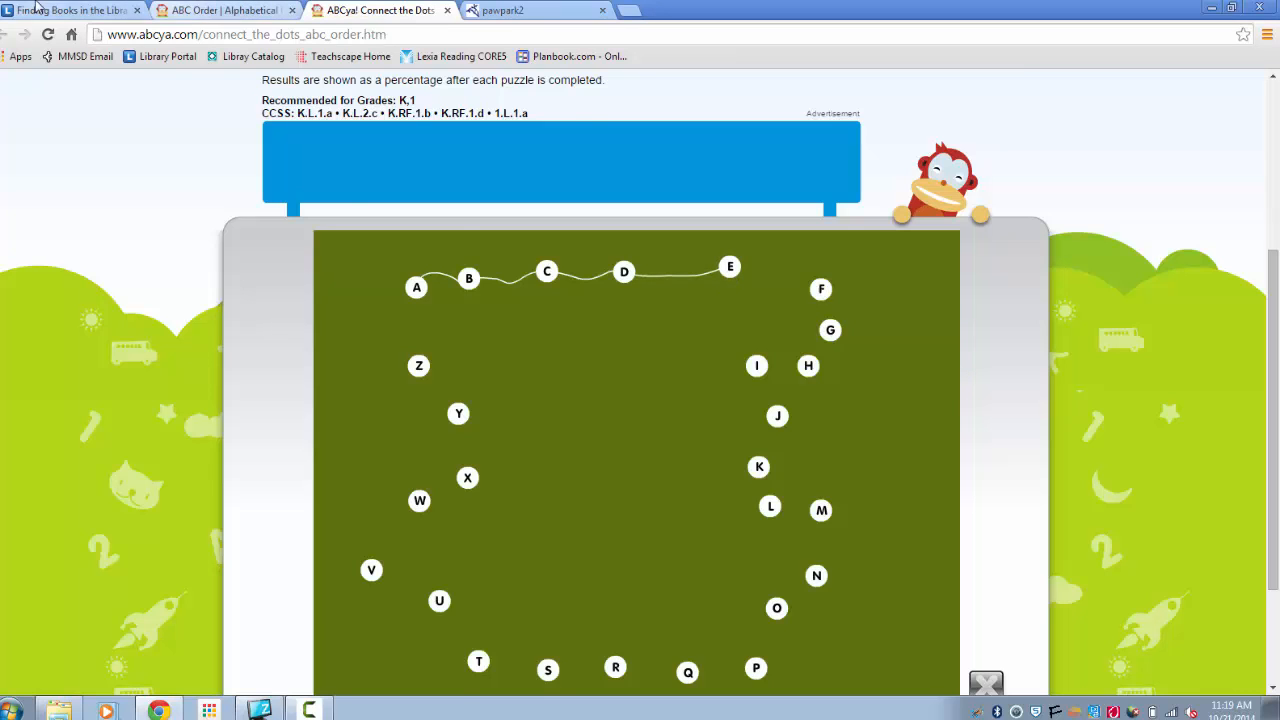
pyautogui.click(70, 16)
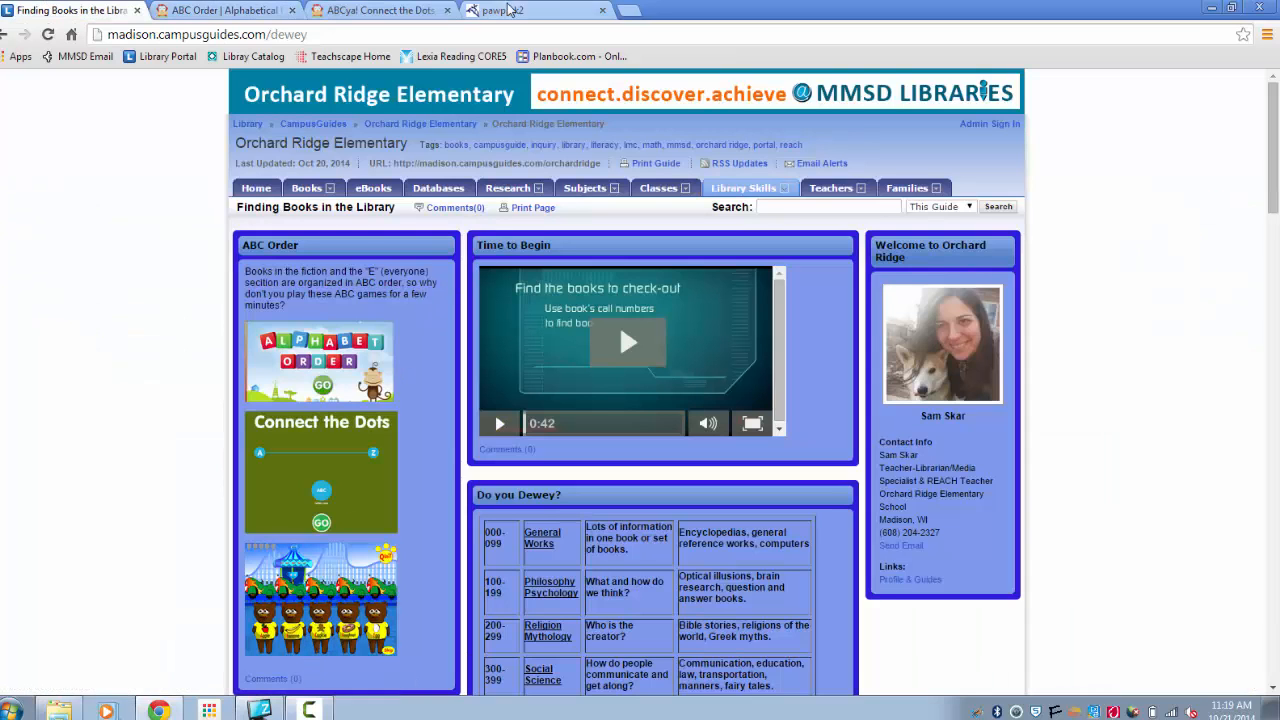
# - Send the Apple, Banana, Cookie and Doughnut bears onto the bumper cars in that order
pyautogui.click(524, 12)
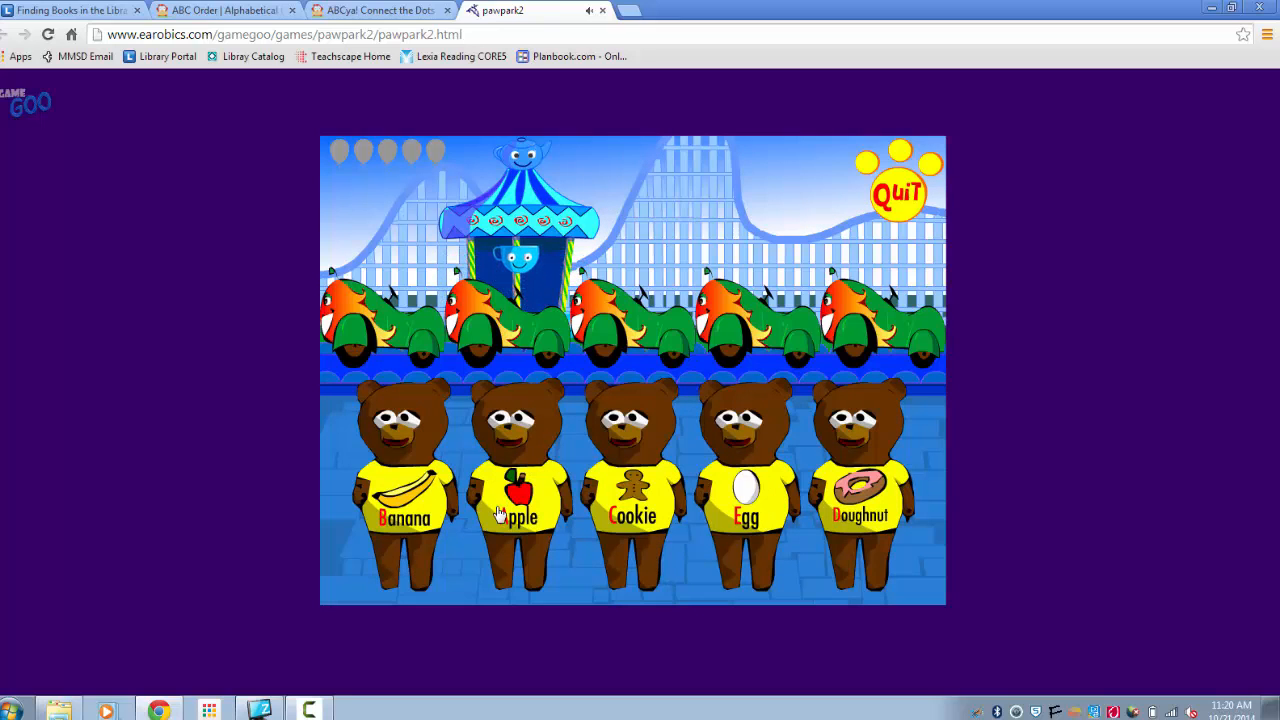
pyautogui.moveTo(678, 528)
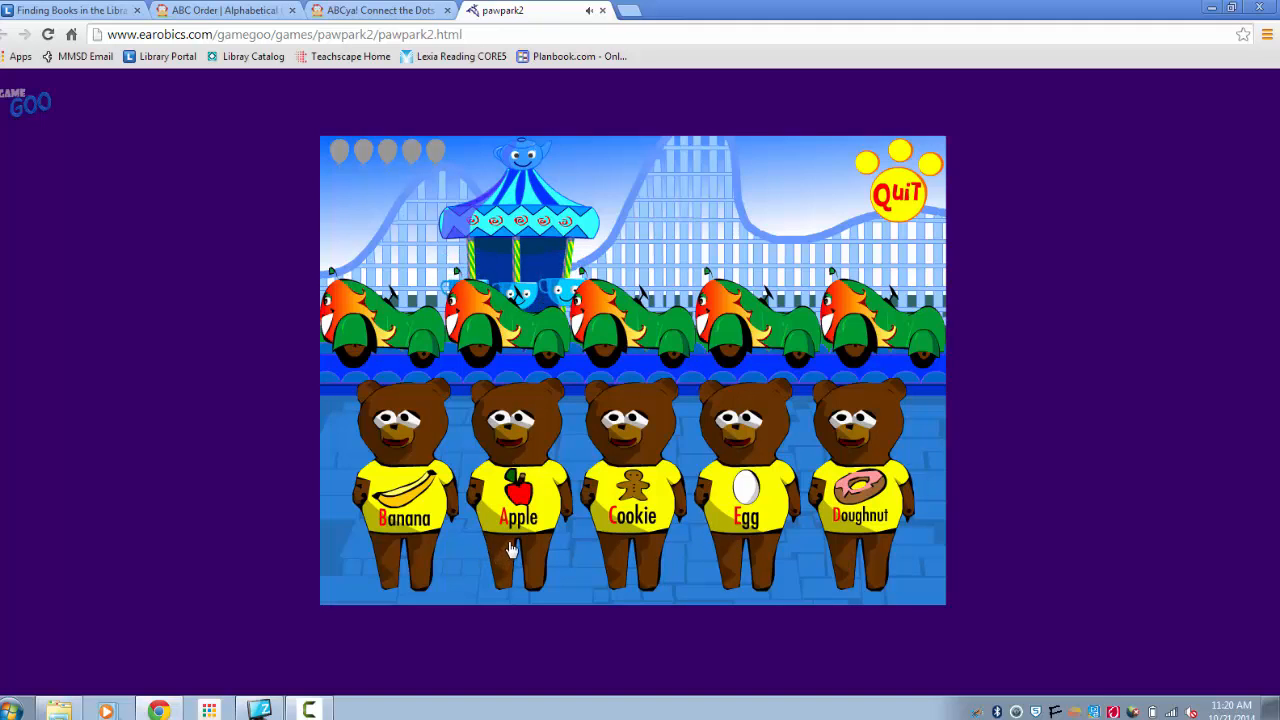
pyautogui.click(518, 496)
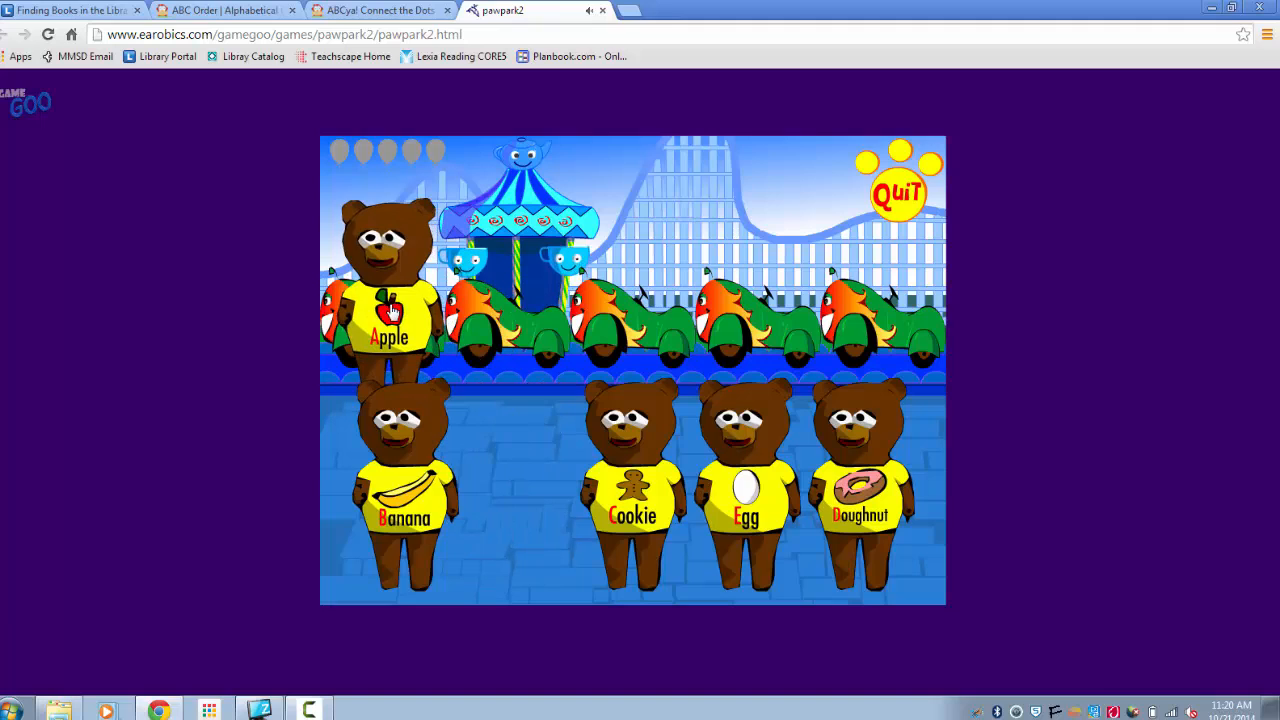
pyautogui.click(382, 320)
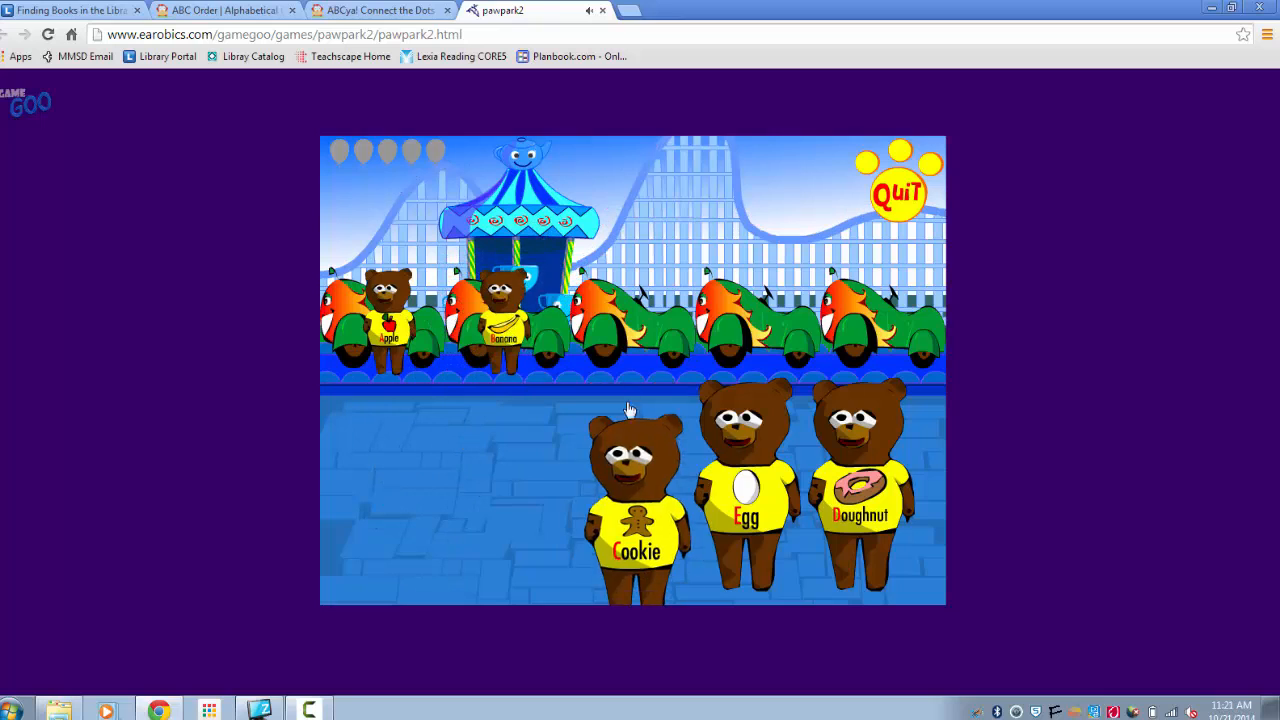
pyautogui.click(634, 510)
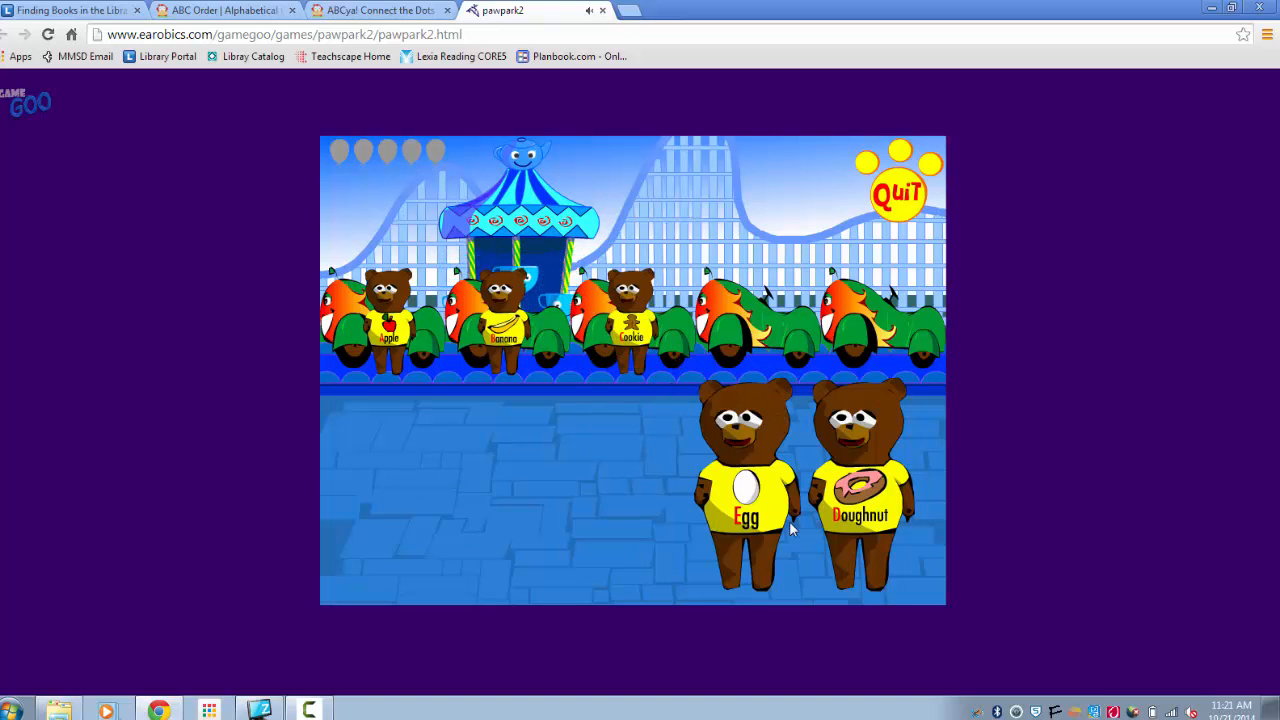
pyautogui.click(860, 490)
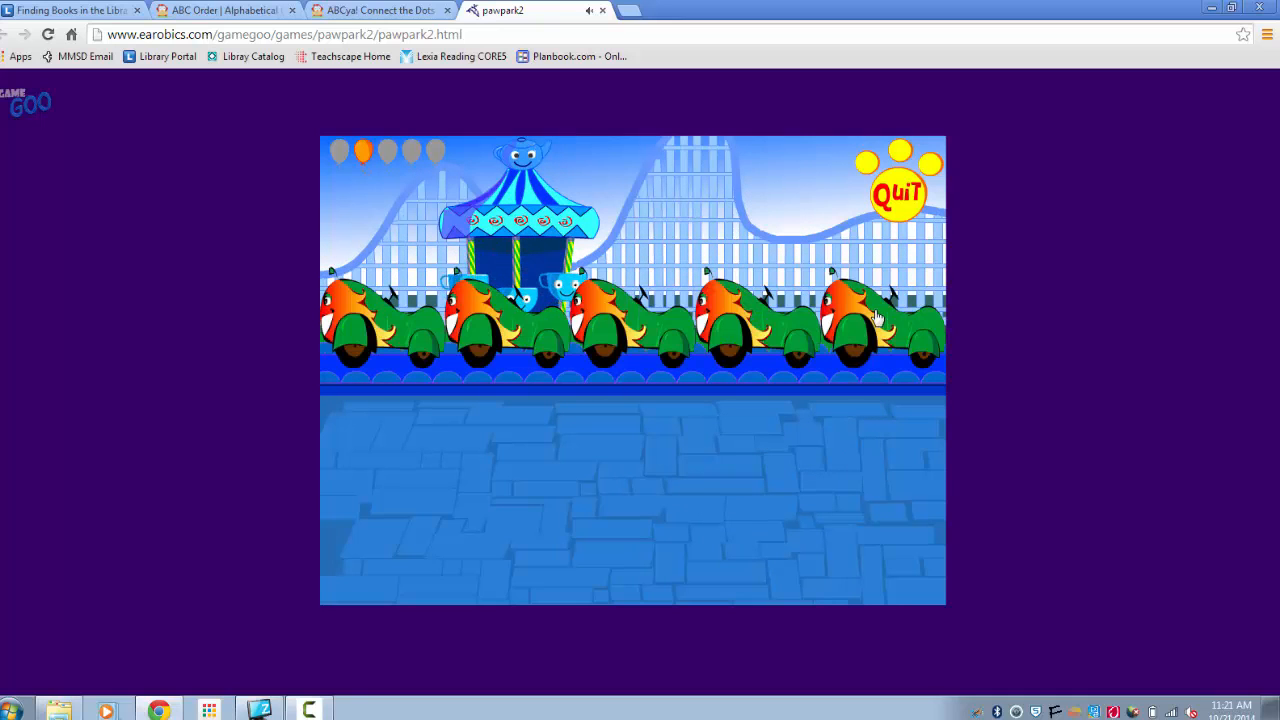
# - Return to the Finding Books in the Library guide after the Paw Park round
pyautogui.click(70, 18)
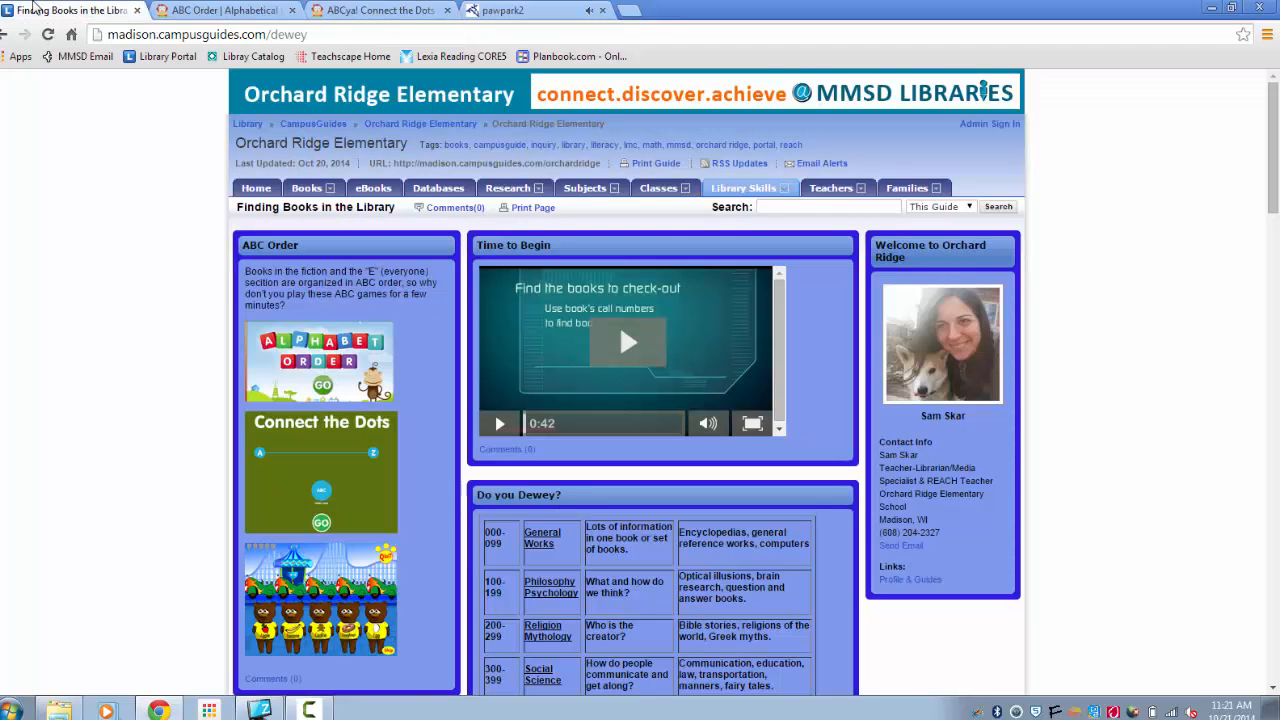
pyautogui.moveTo(294, 432)
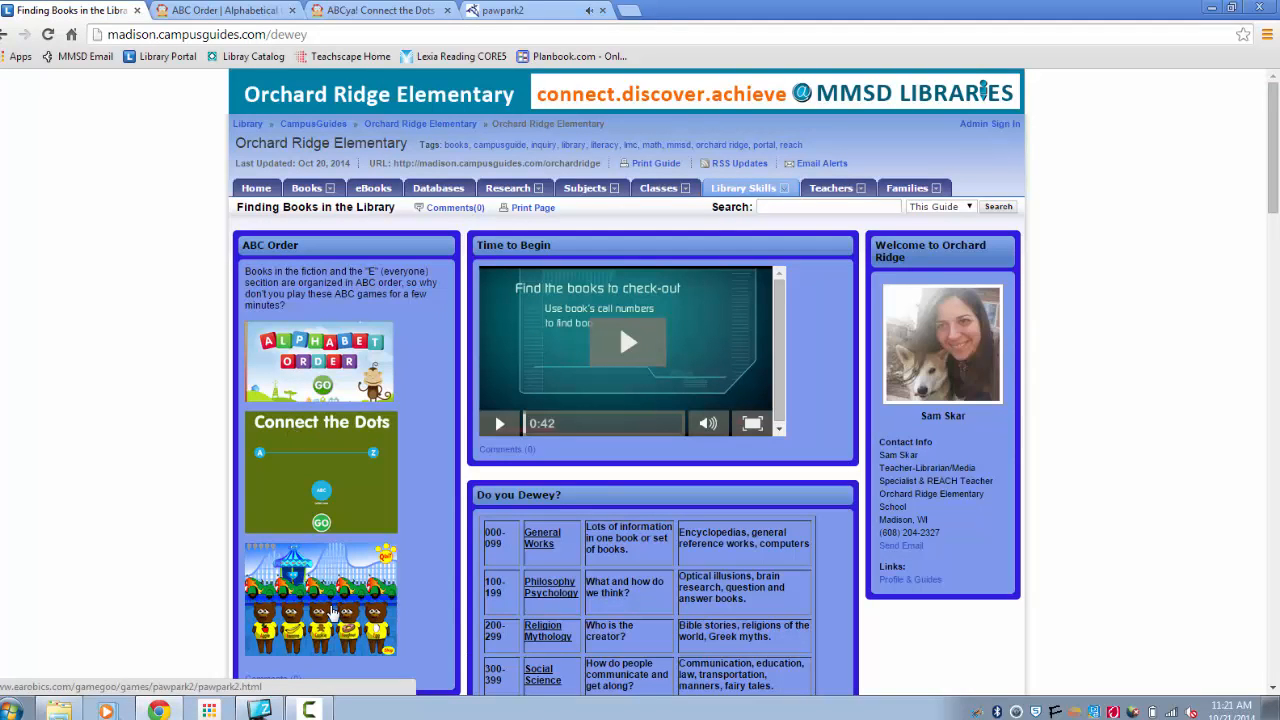
pyautogui.moveTo(366, 444)
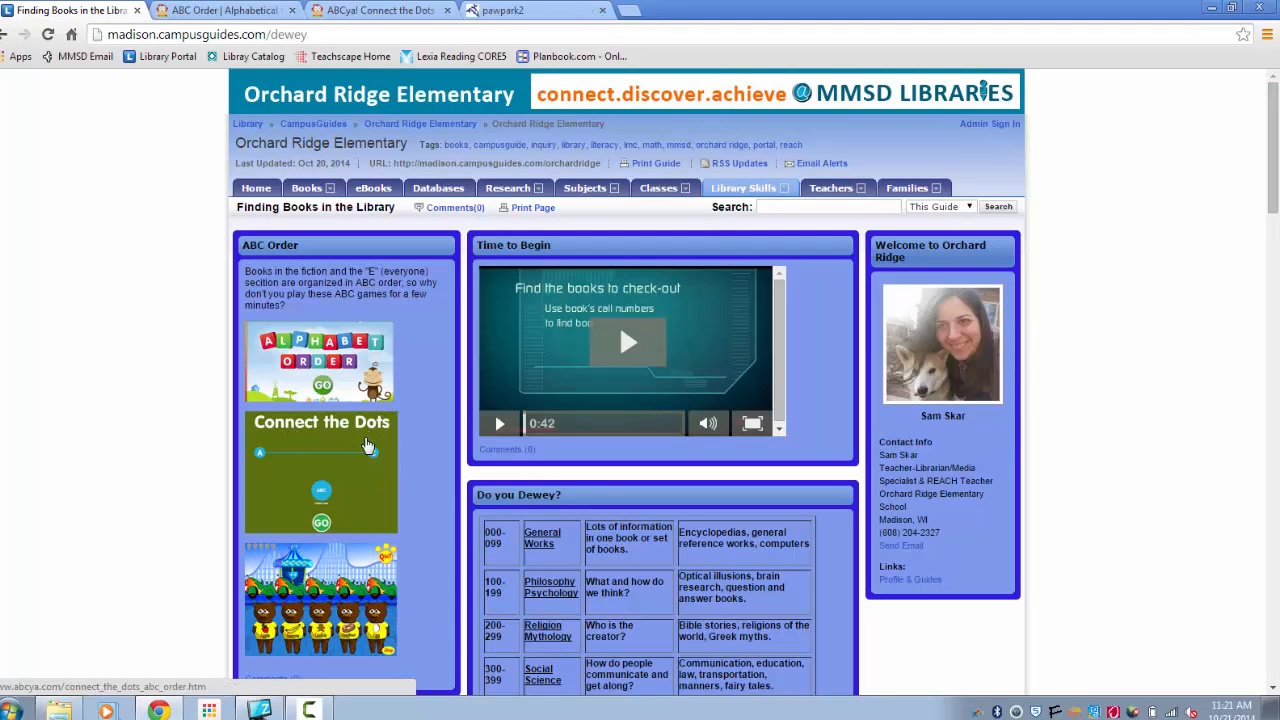